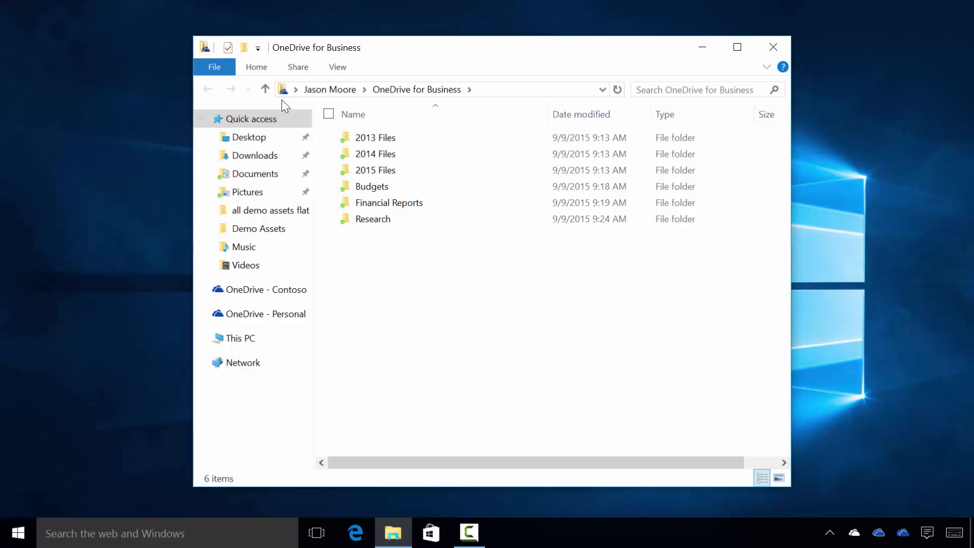
# - Stop syncing the old OneDrive for Business library from its folder context menu
pyautogui.rightClick(374, 137)
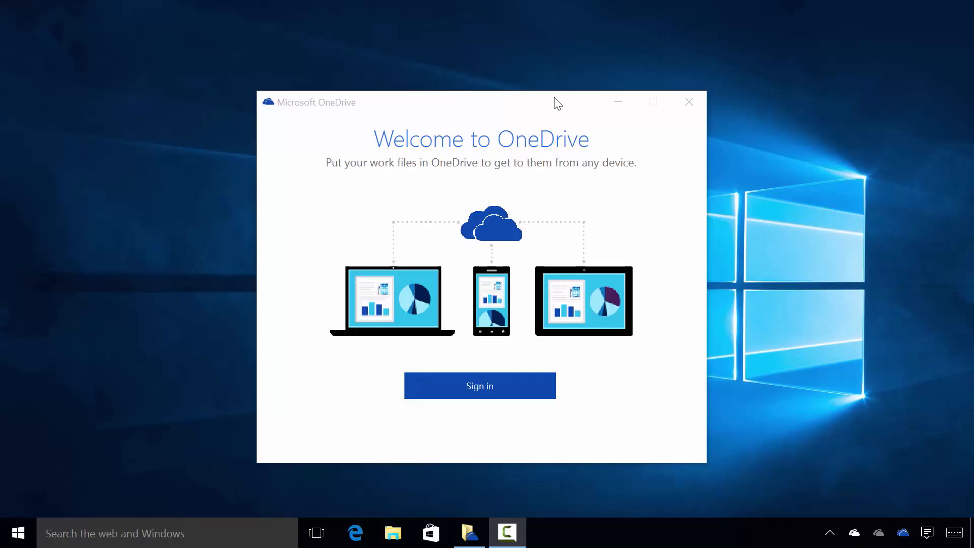
pyautogui.moveTo(367, 506)
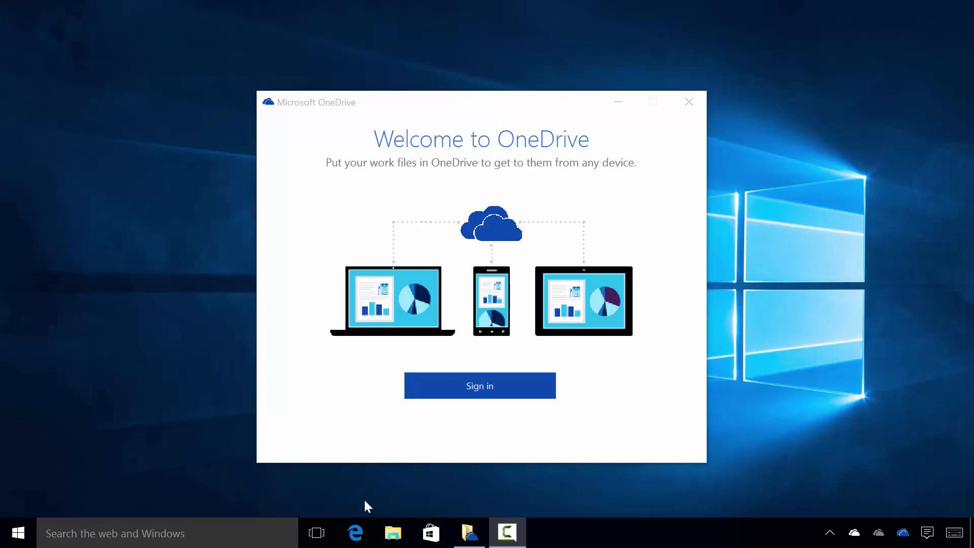
# - Reopen File Explorer and show the OneDrive for Business folder with its six synced folders
pyautogui.click(392, 532)
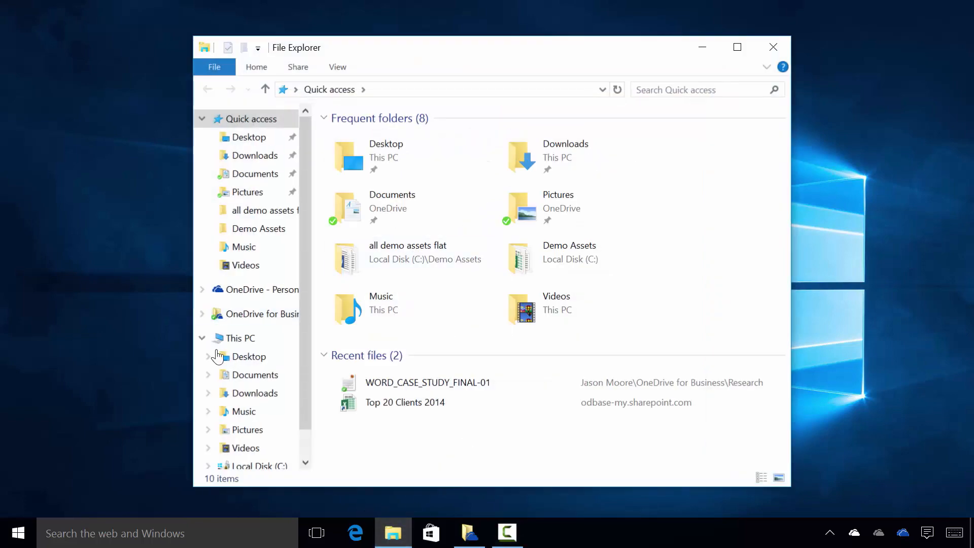
pyautogui.click(268, 313)
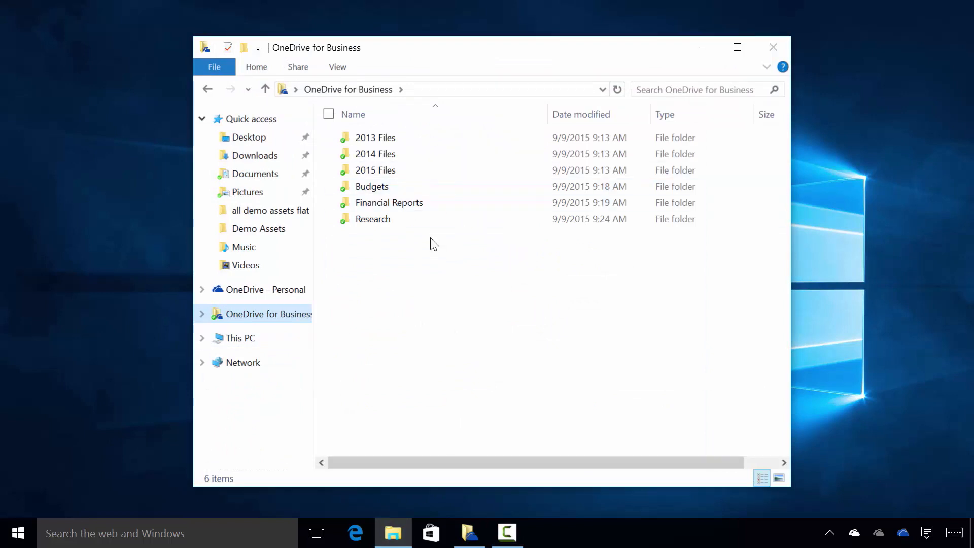
pyautogui.moveTo(773, 43)
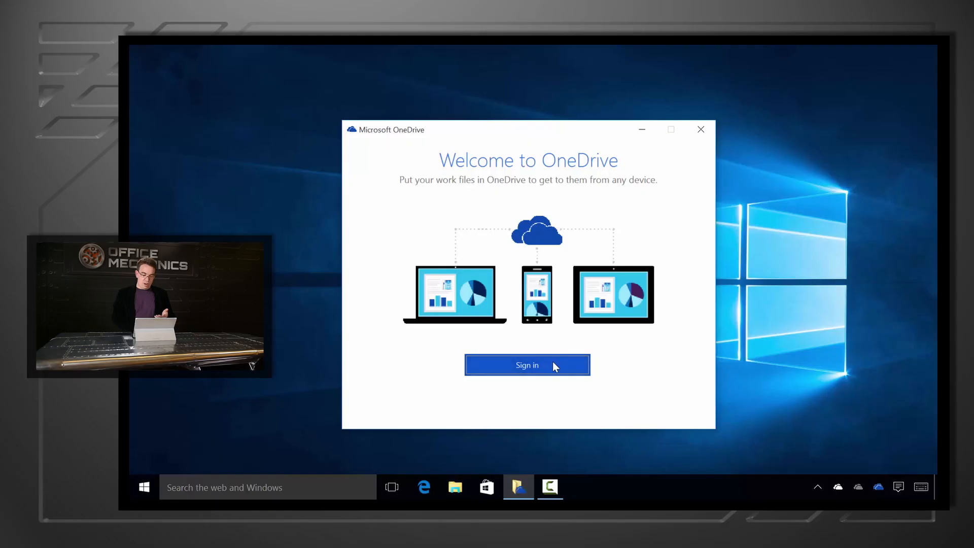
# - Sign in to the work account from the Welcome to OneDrive screen
pyautogui.click(526, 365)
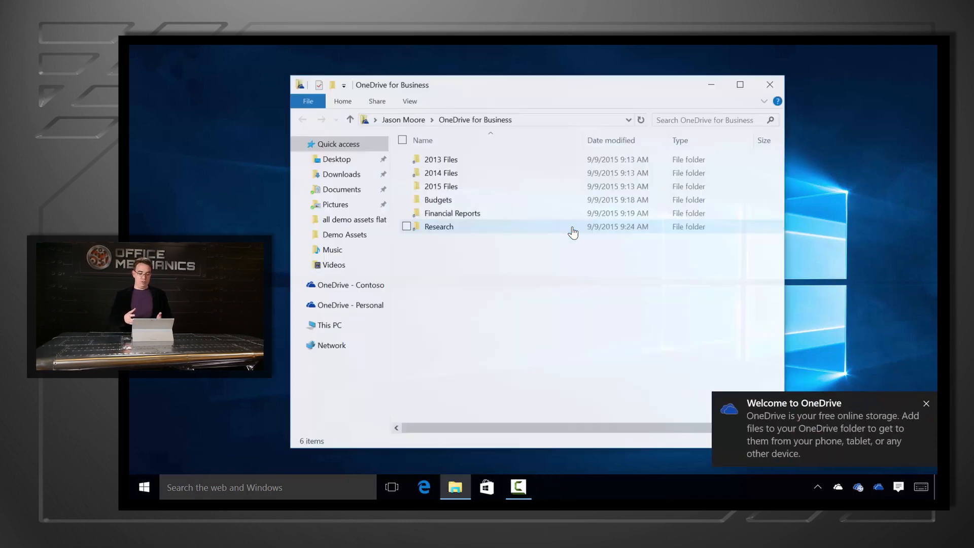
pyautogui.moveTo(660, 355)
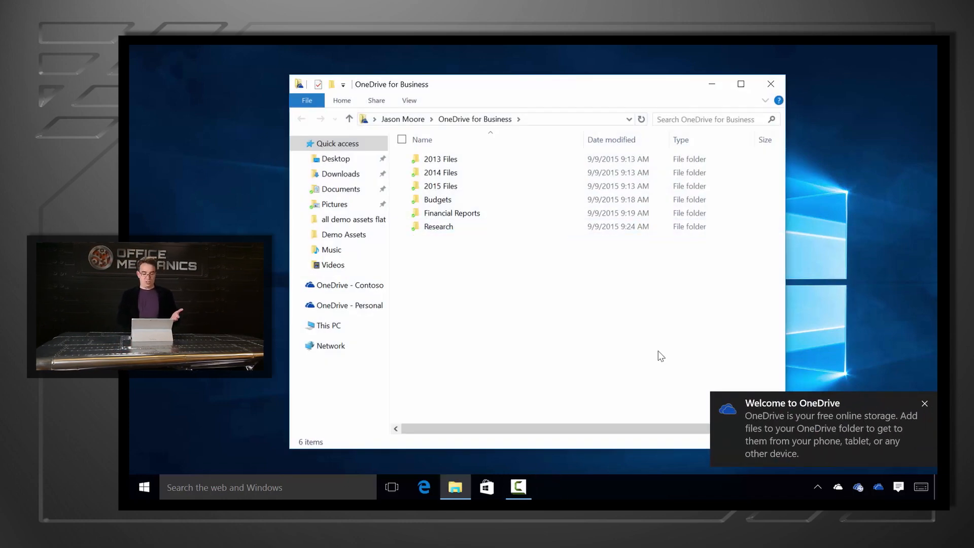
pyautogui.moveTo(601, 312)
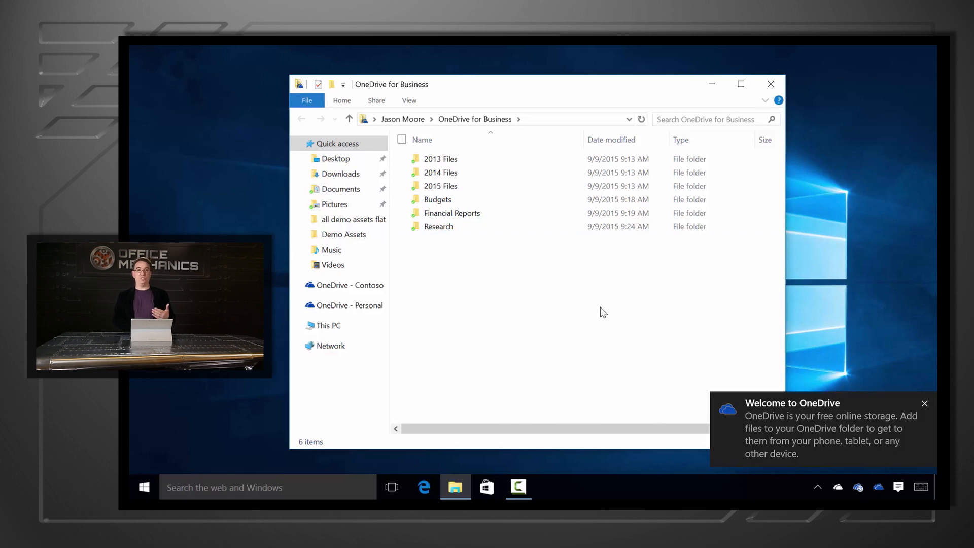
pyautogui.click(924, 402)
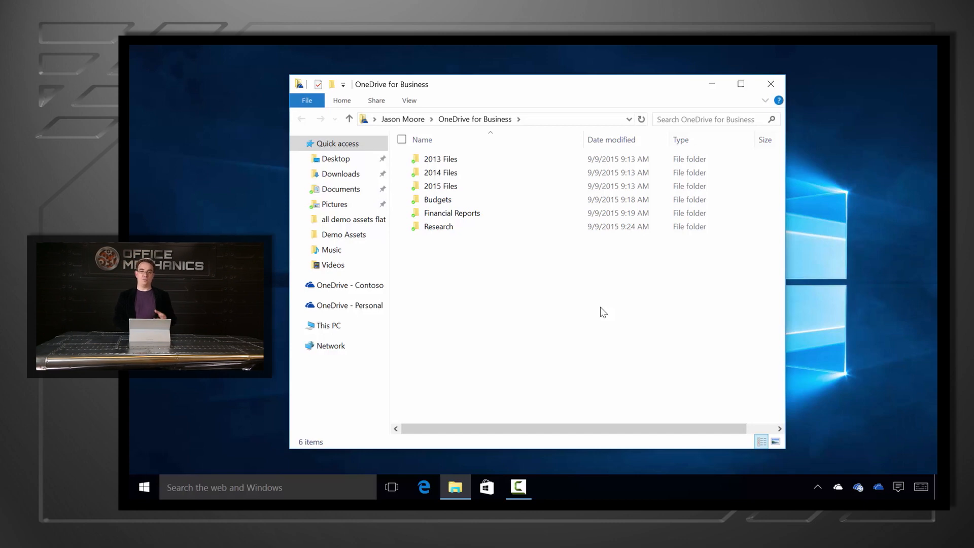
pyautogui.moveTo(520, 256)
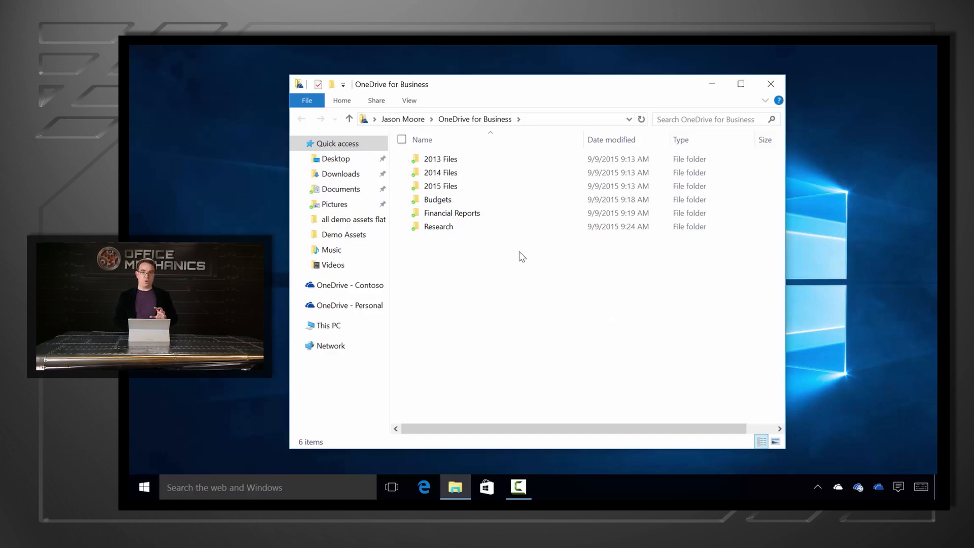
pyautogui.moveTo(427, 212)
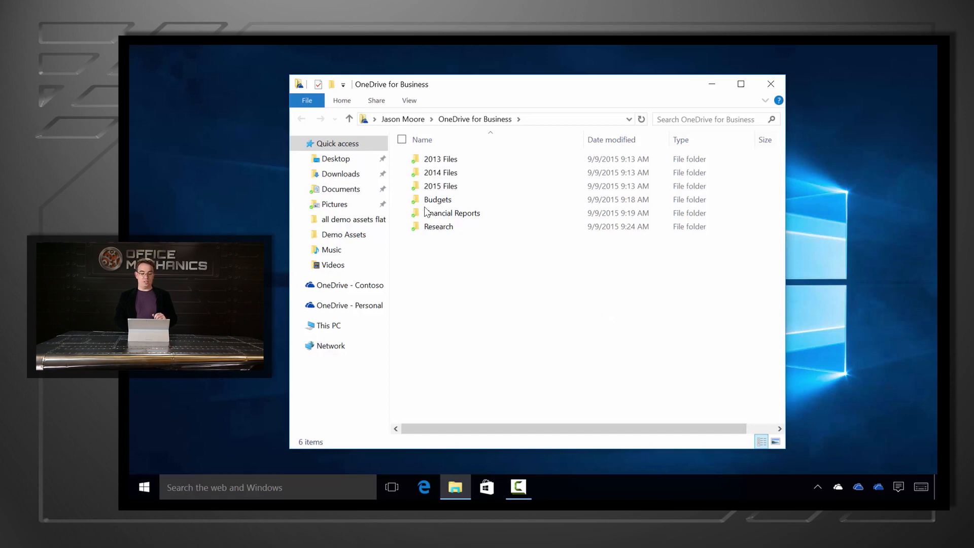
# - Deselect 2013 Files in Choose folders to sync and confirm, leaving five folders
pyautogui.rightClick(441, 158)
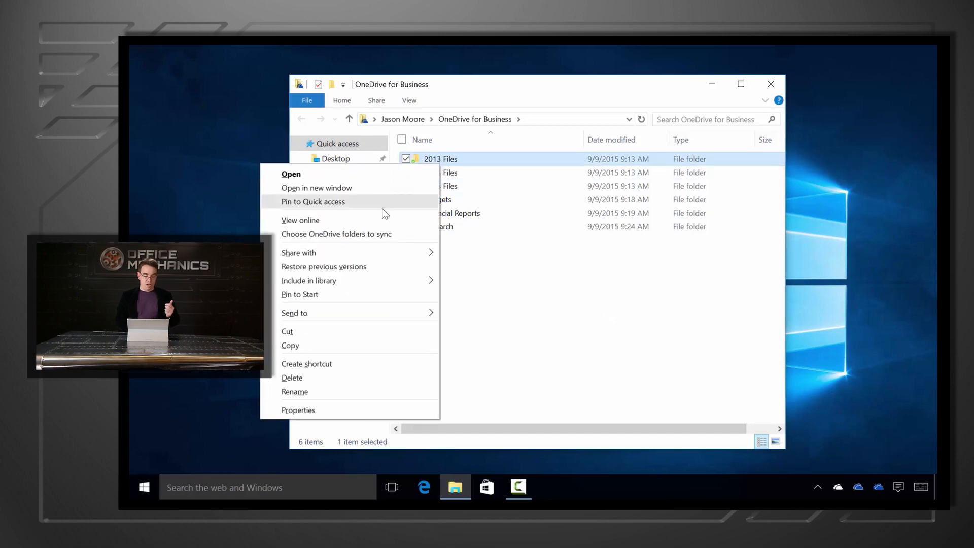
pyautogui.click(336, 235)
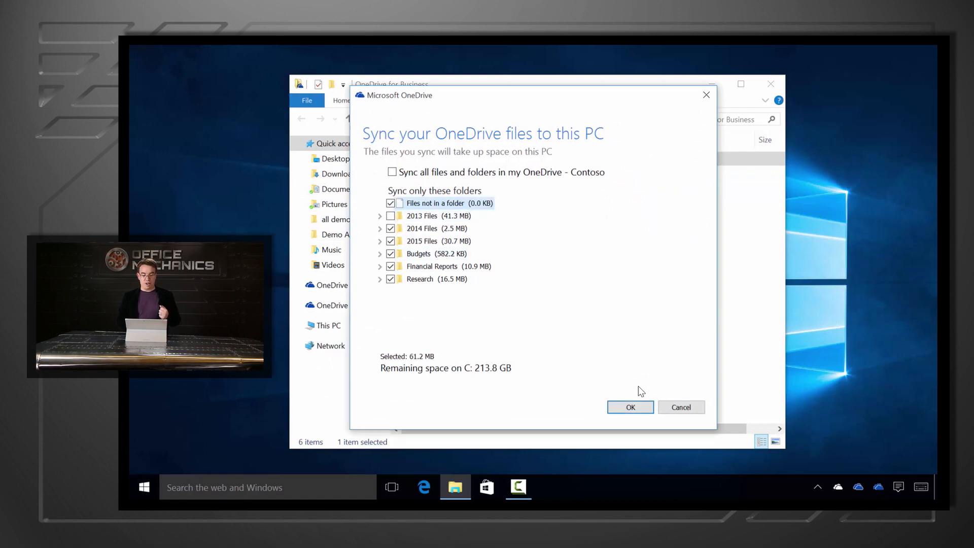
pyautogui.click(630, 407)
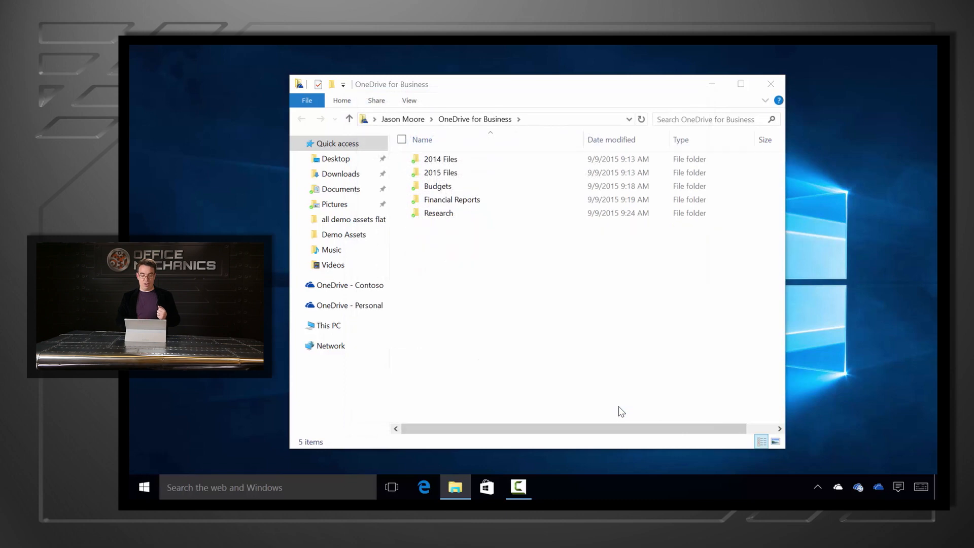